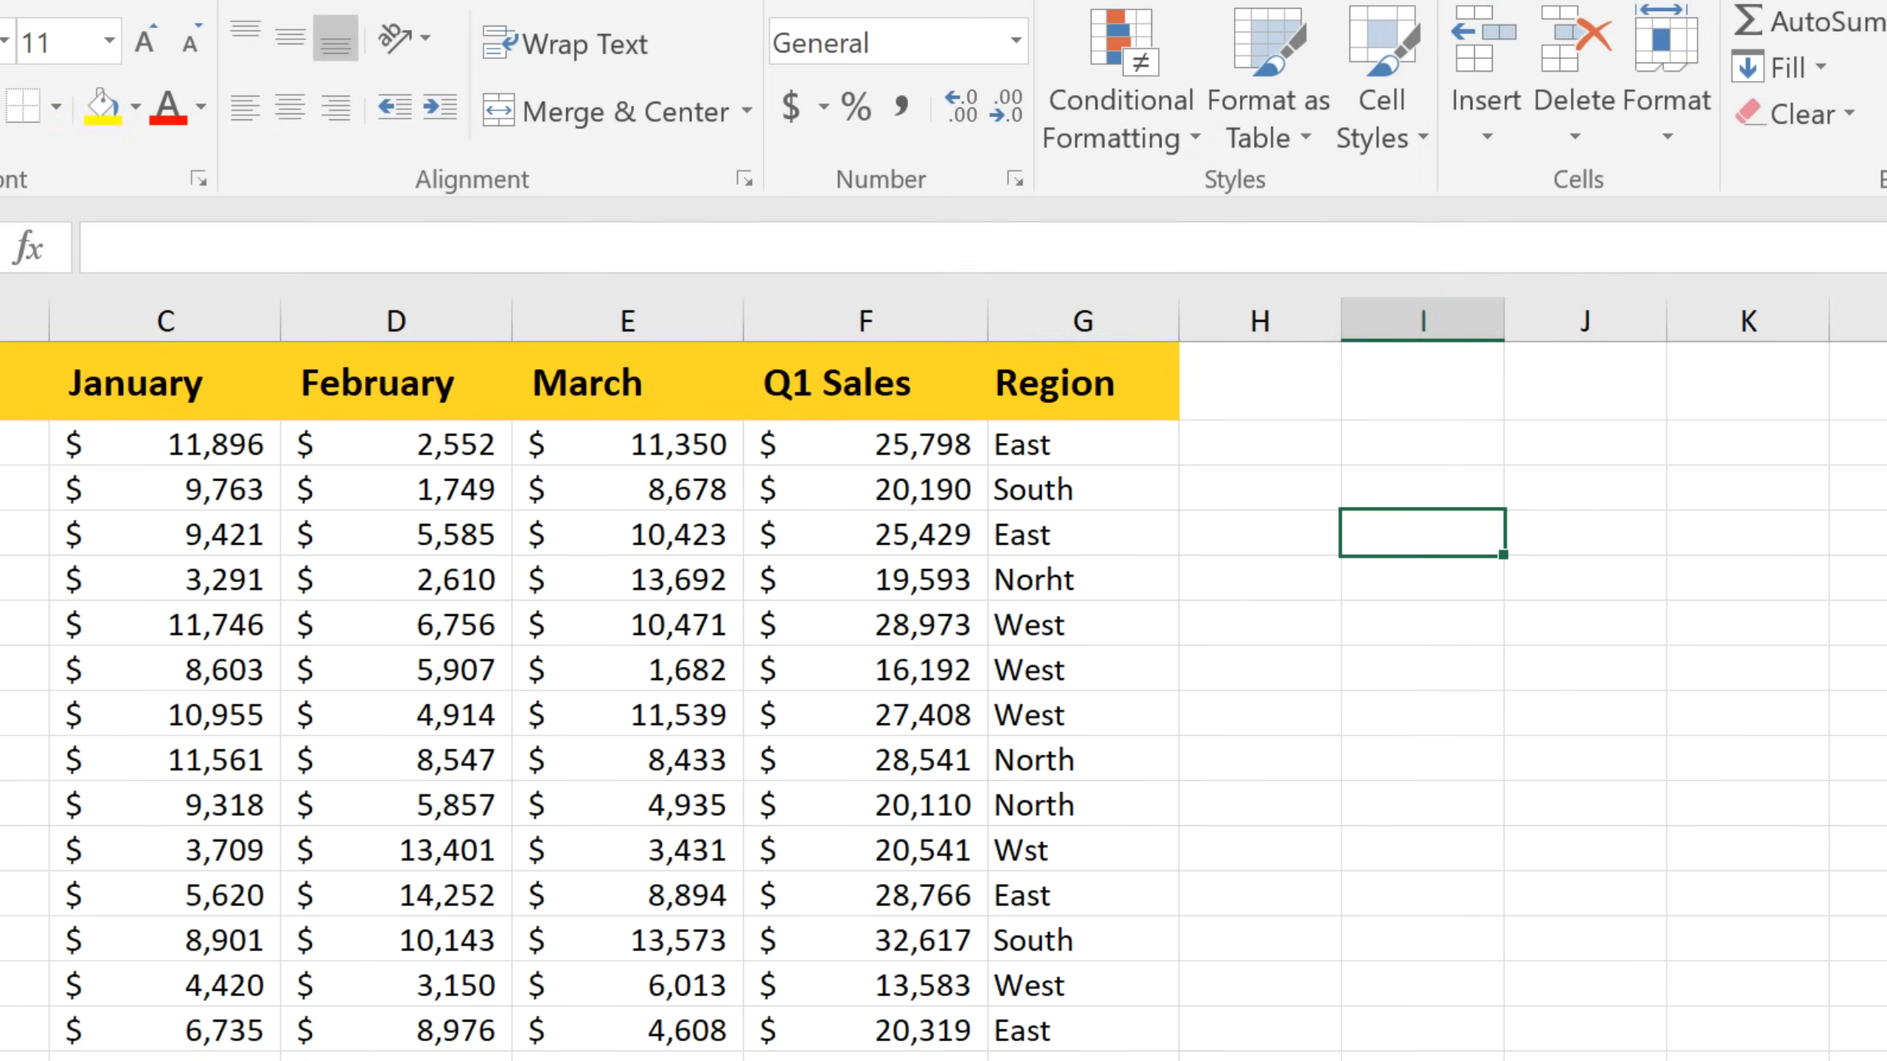
mouse_move(1170, 602)
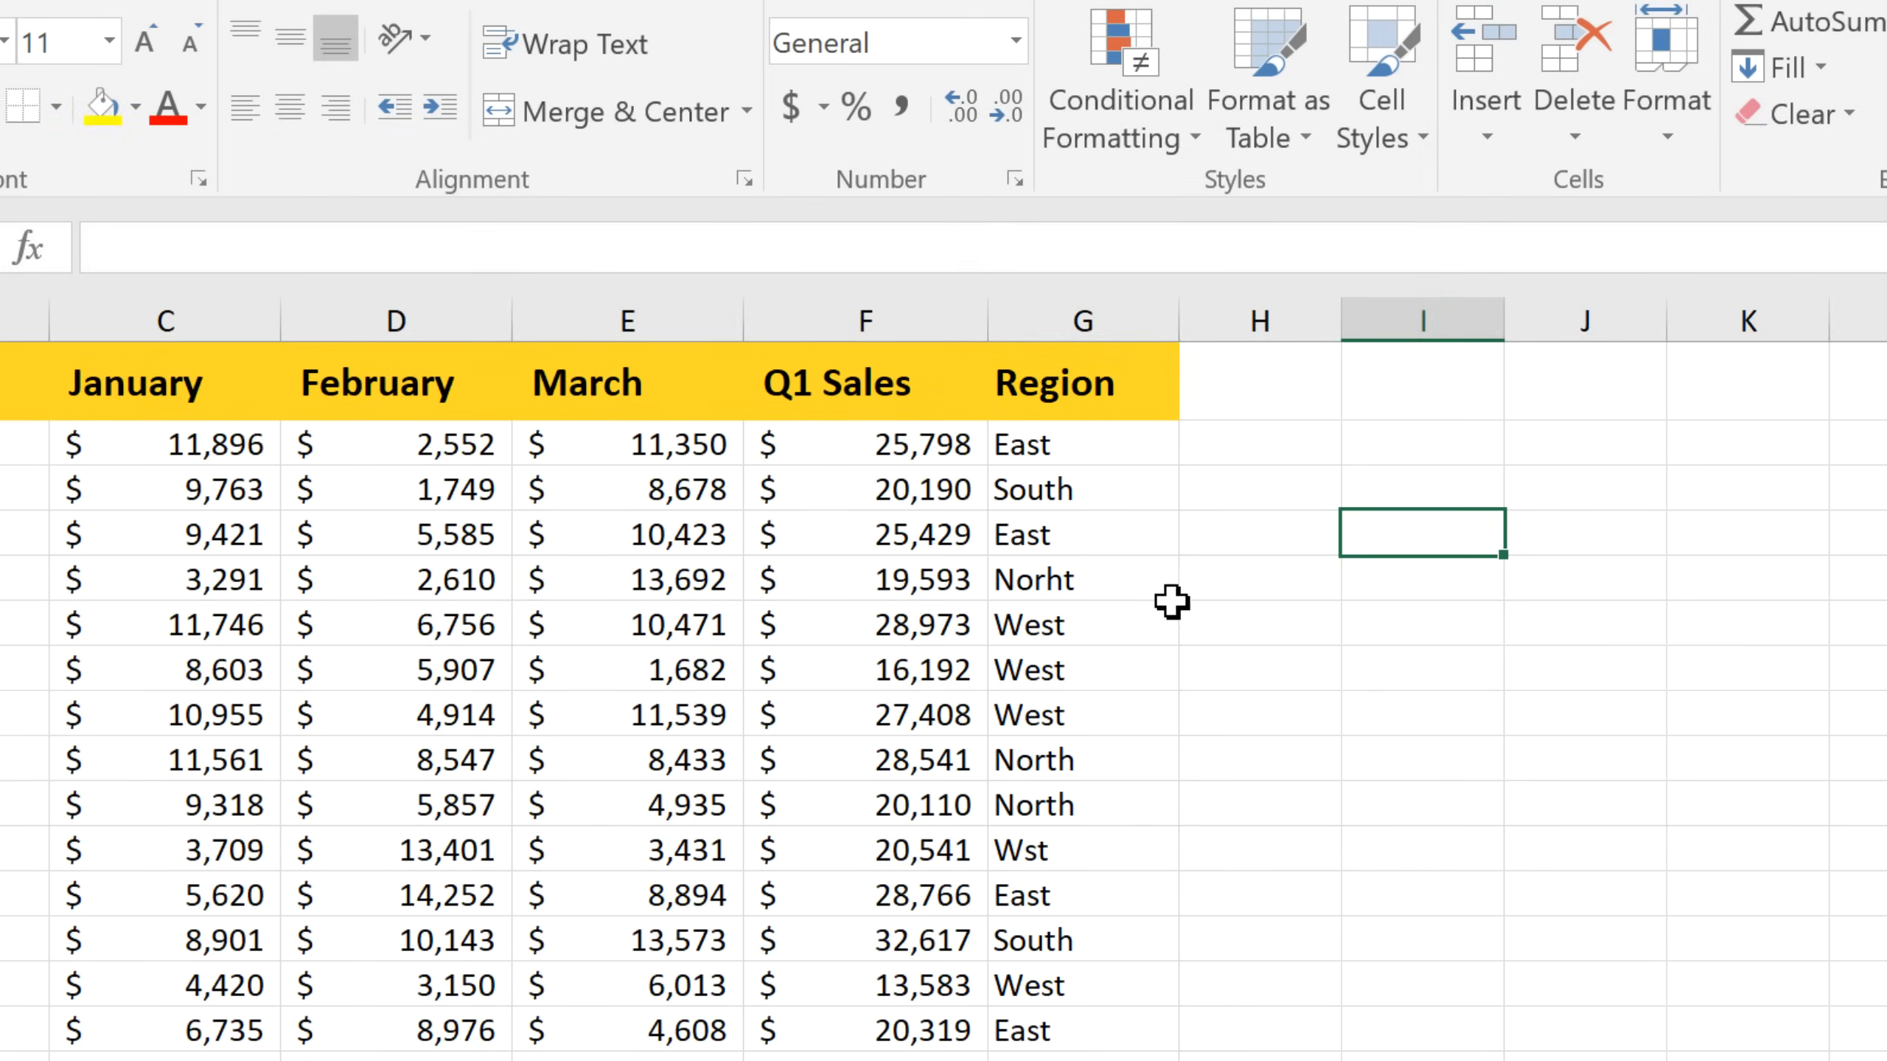
Step: Review misspelled regions like Norht and Wst, then turn on Filter for the header row
left_click(1080, 578)
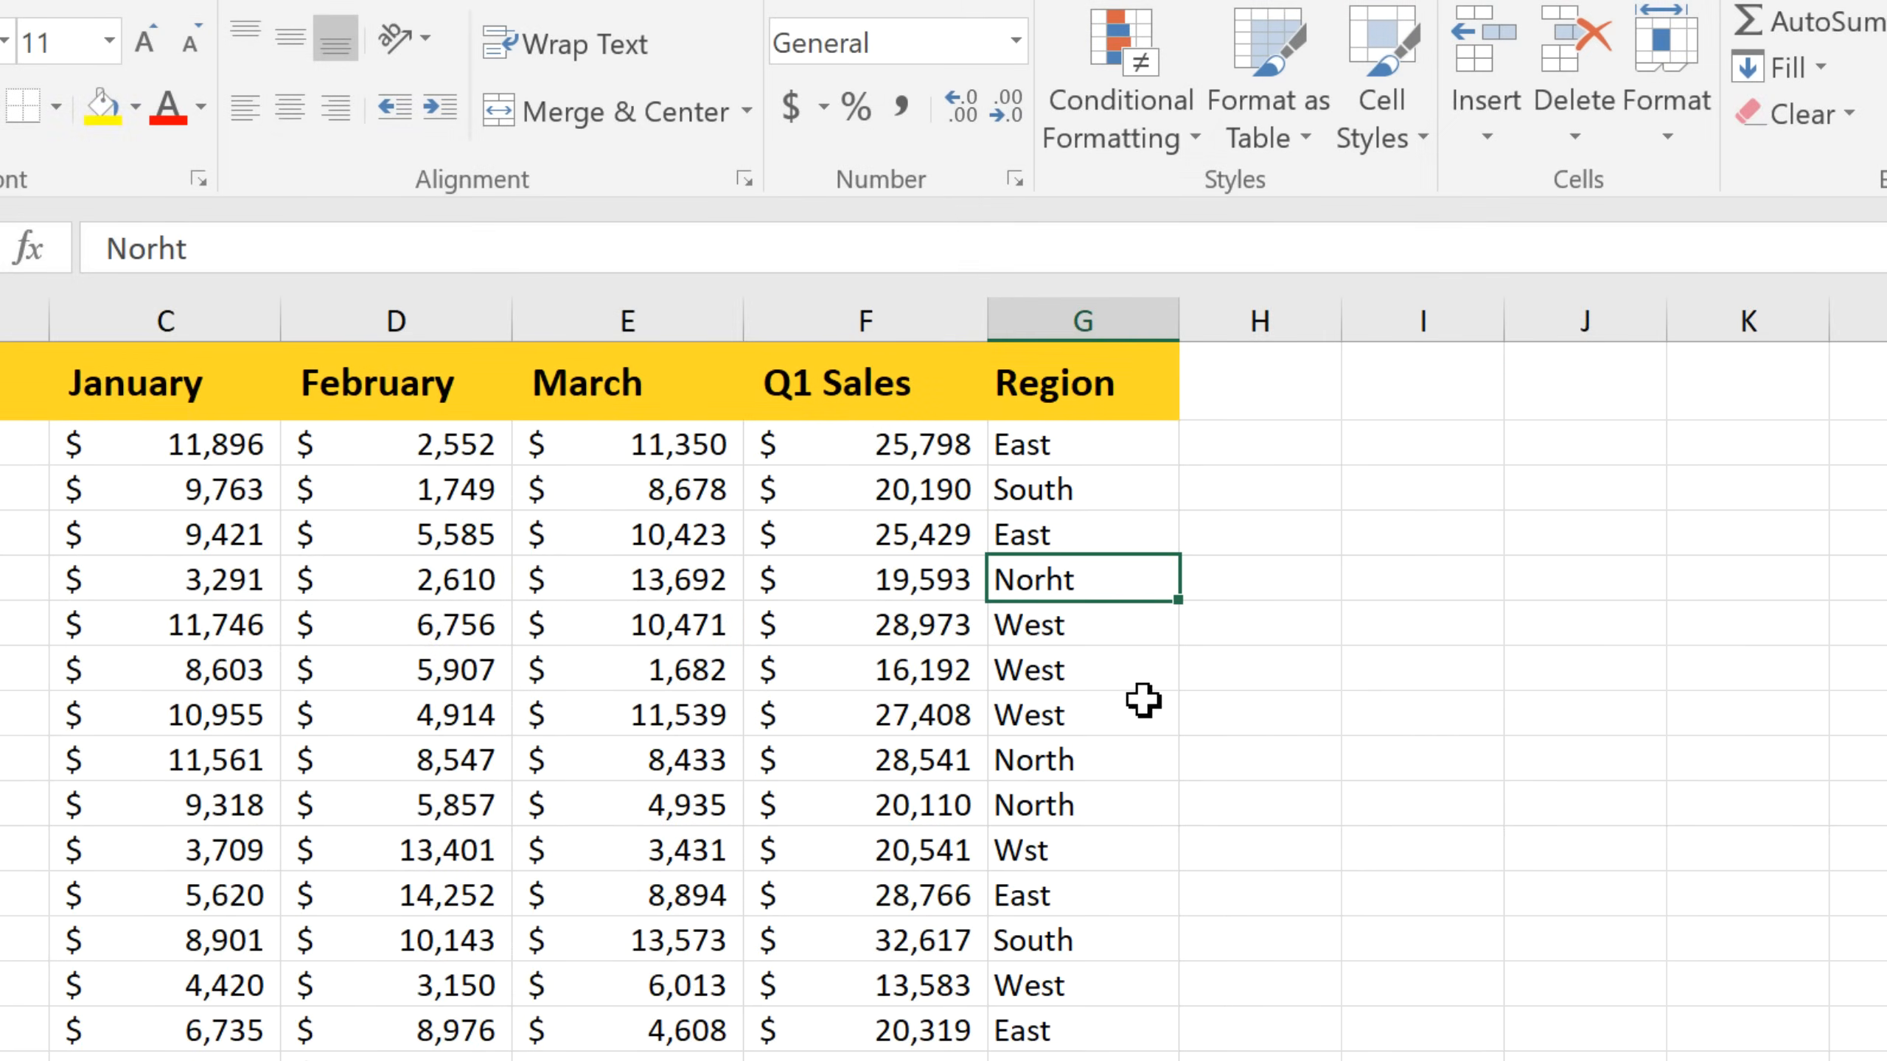
left_click(1081, 850)
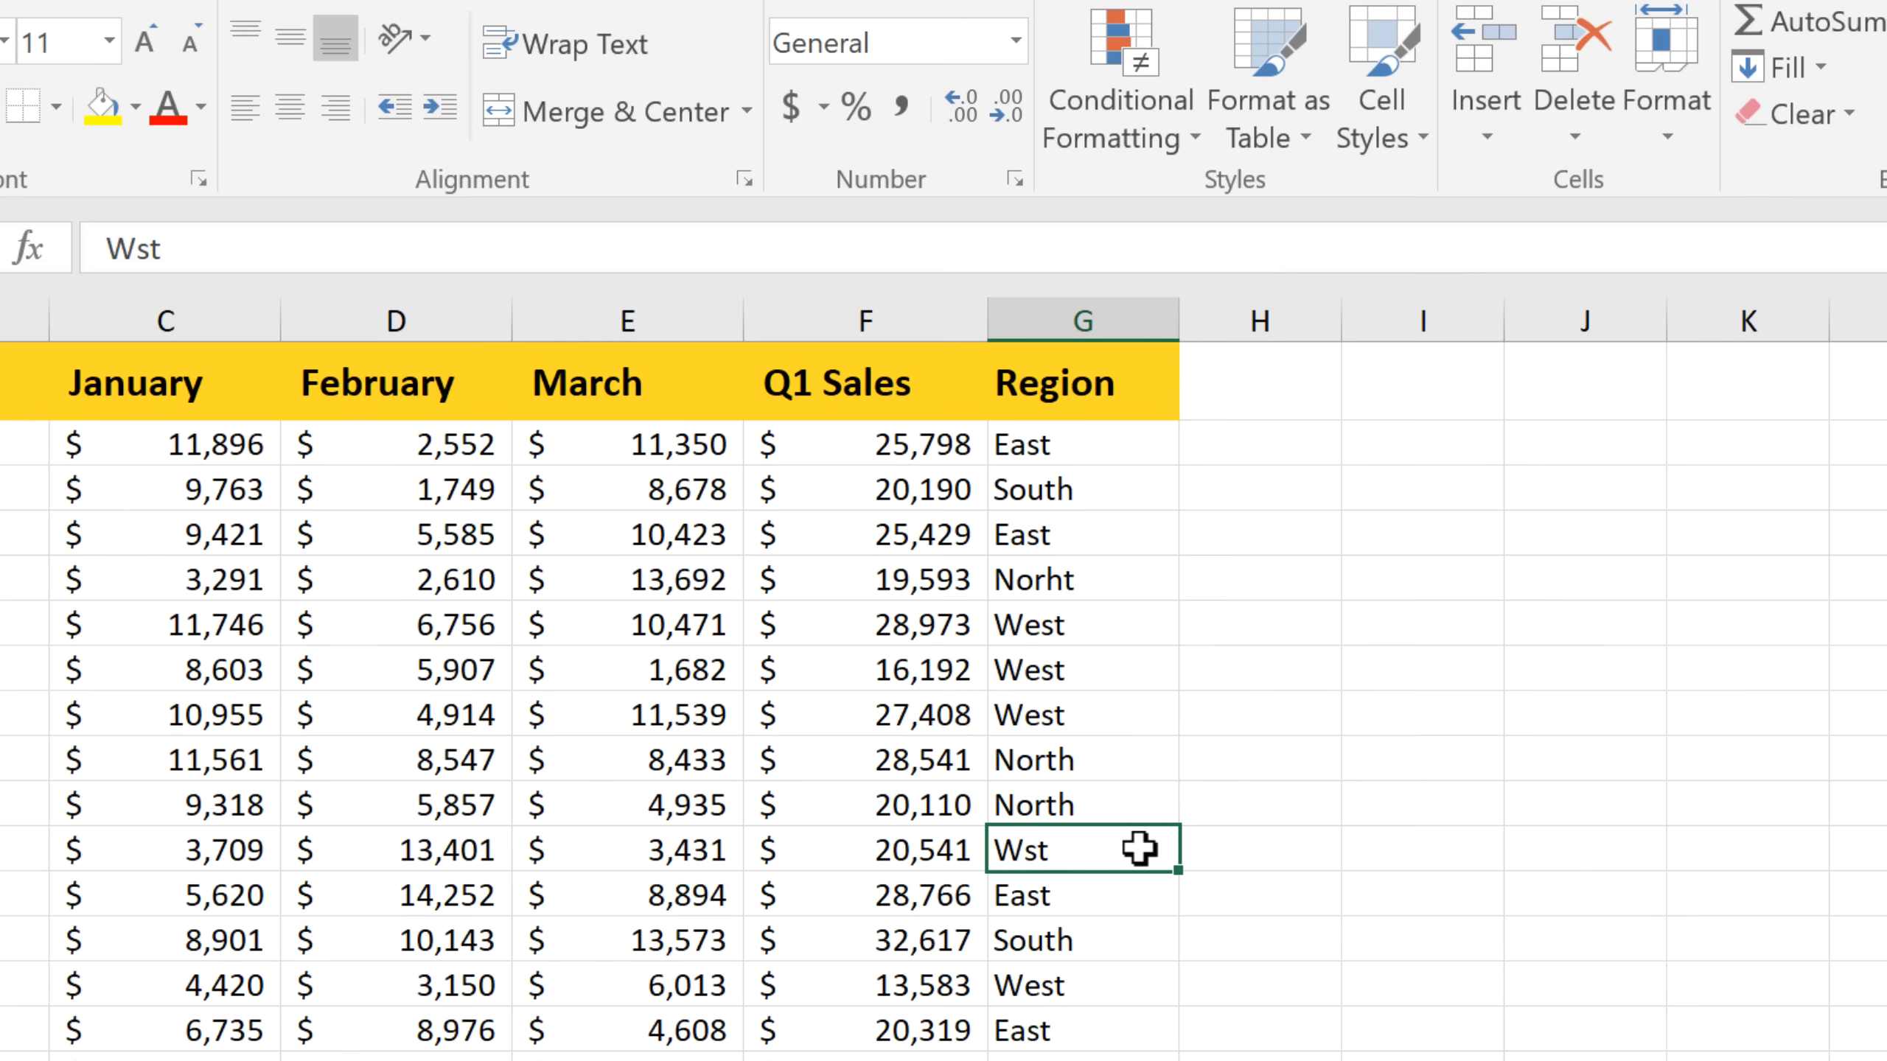
scroll("down", 3)
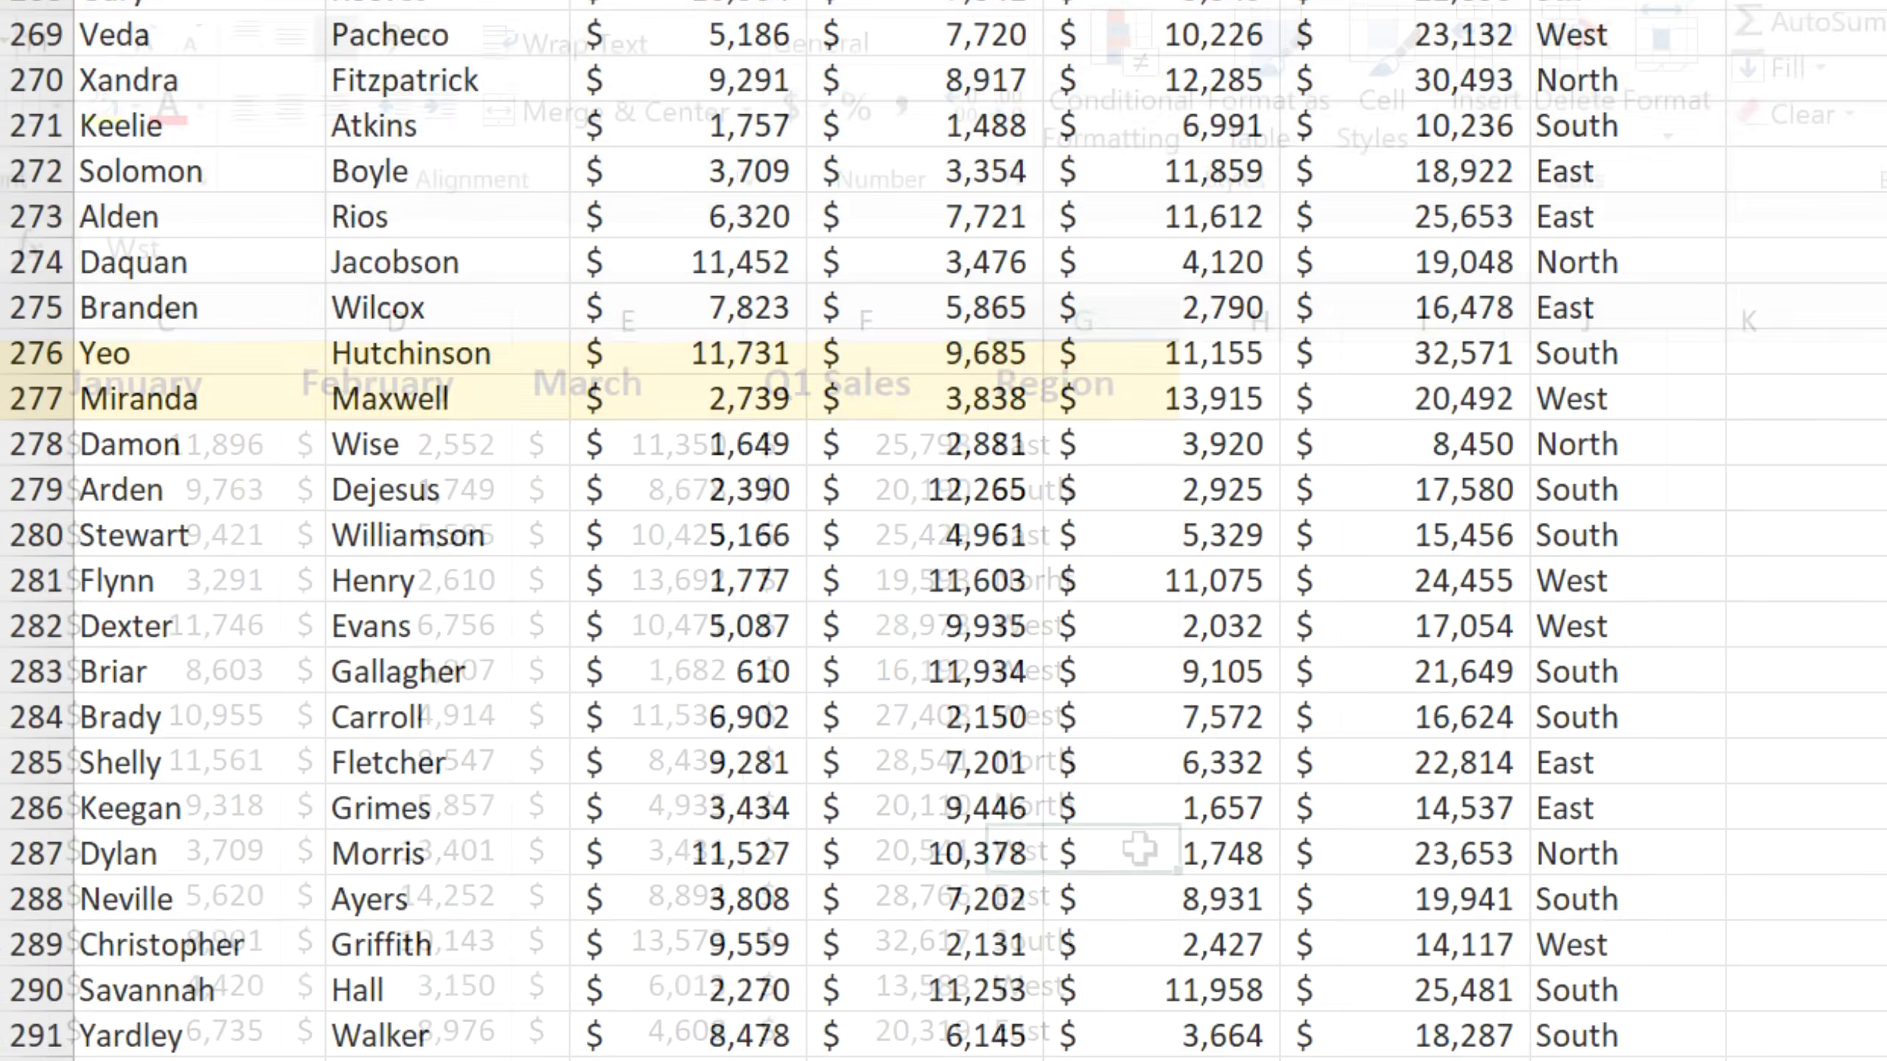
scroll("down", 3)
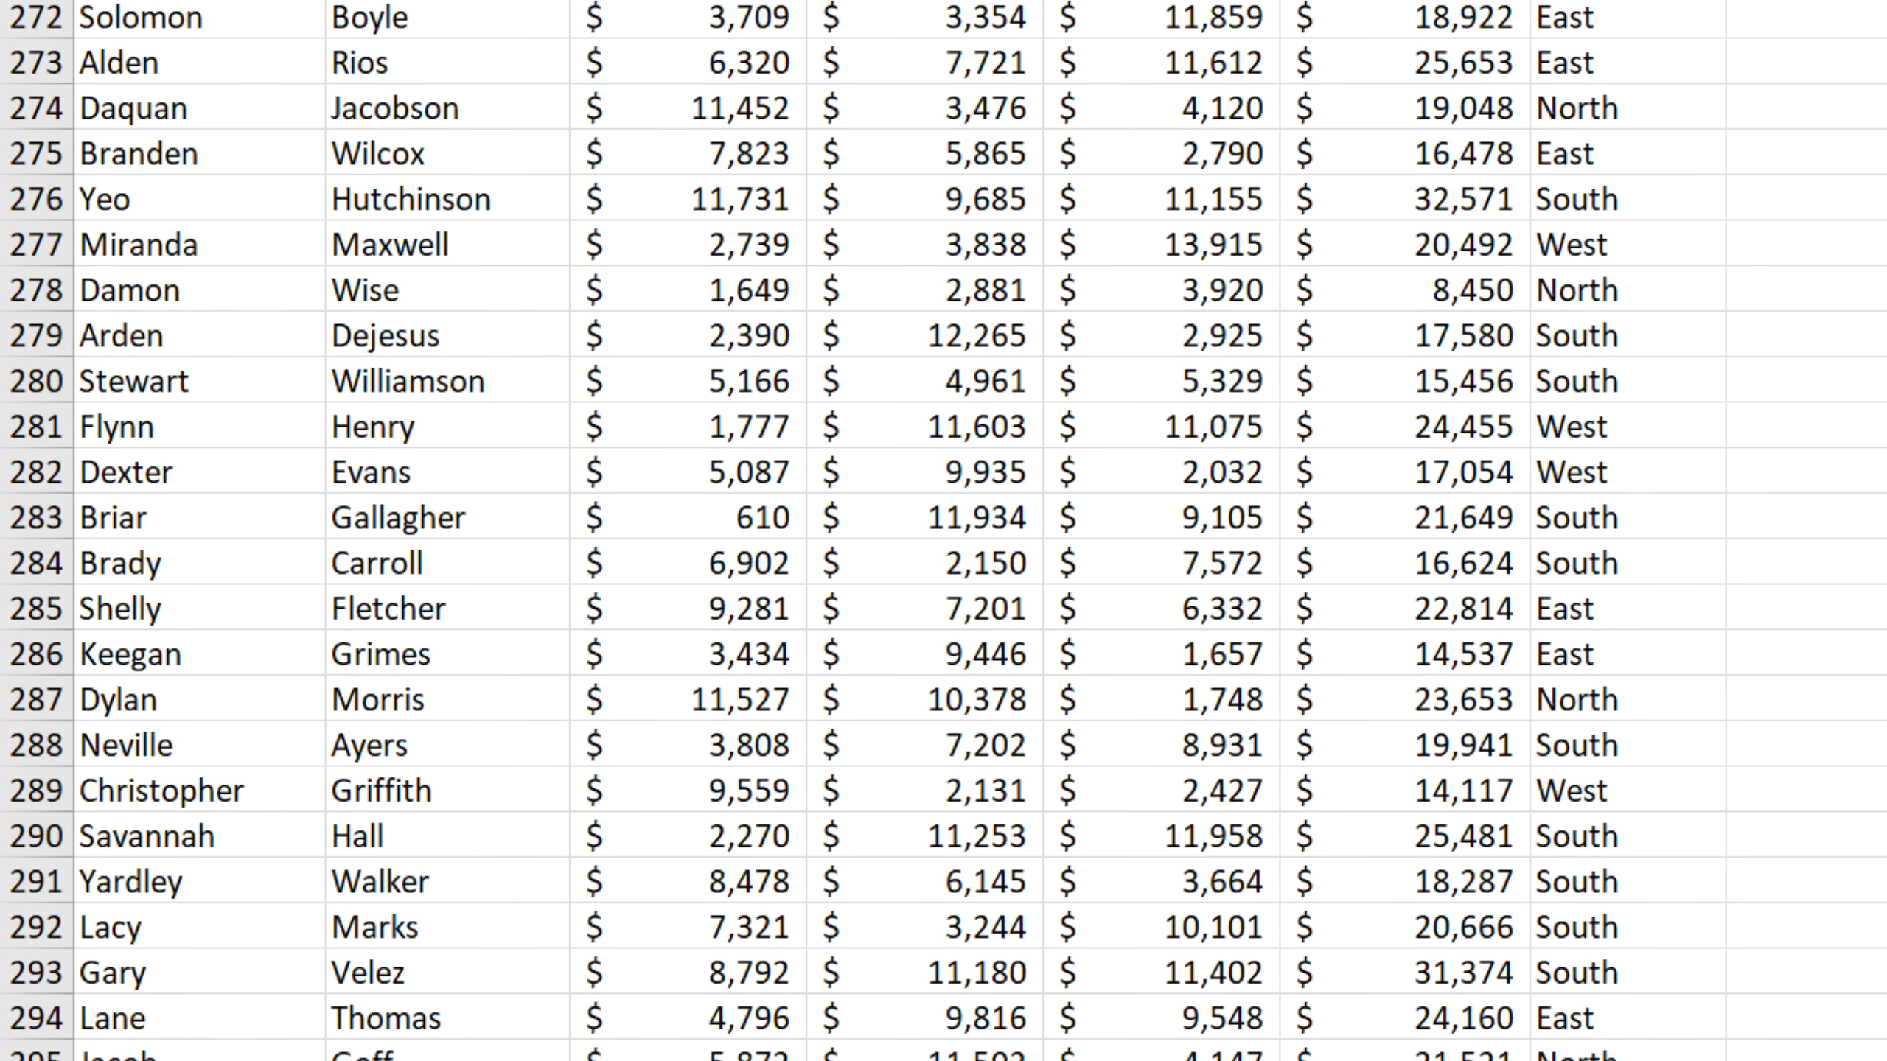
scroll("down", 3)
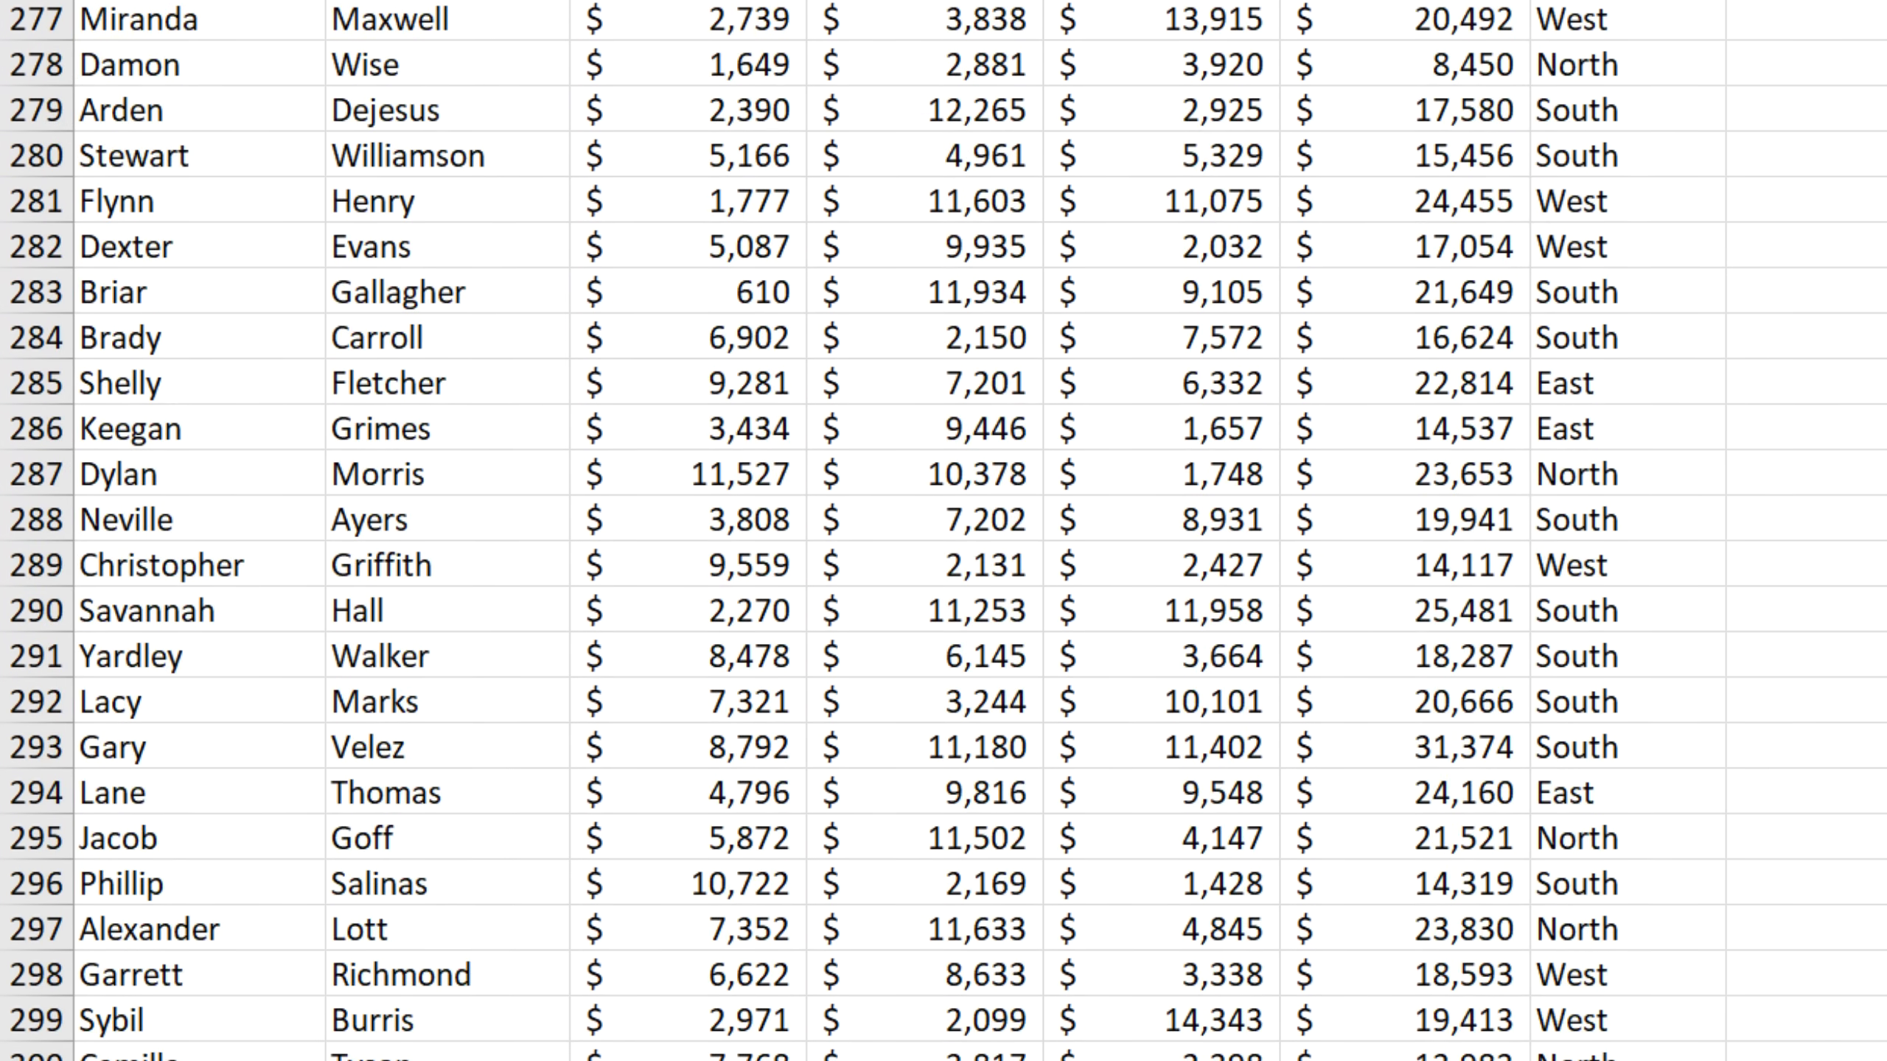
scroll("down", 3)
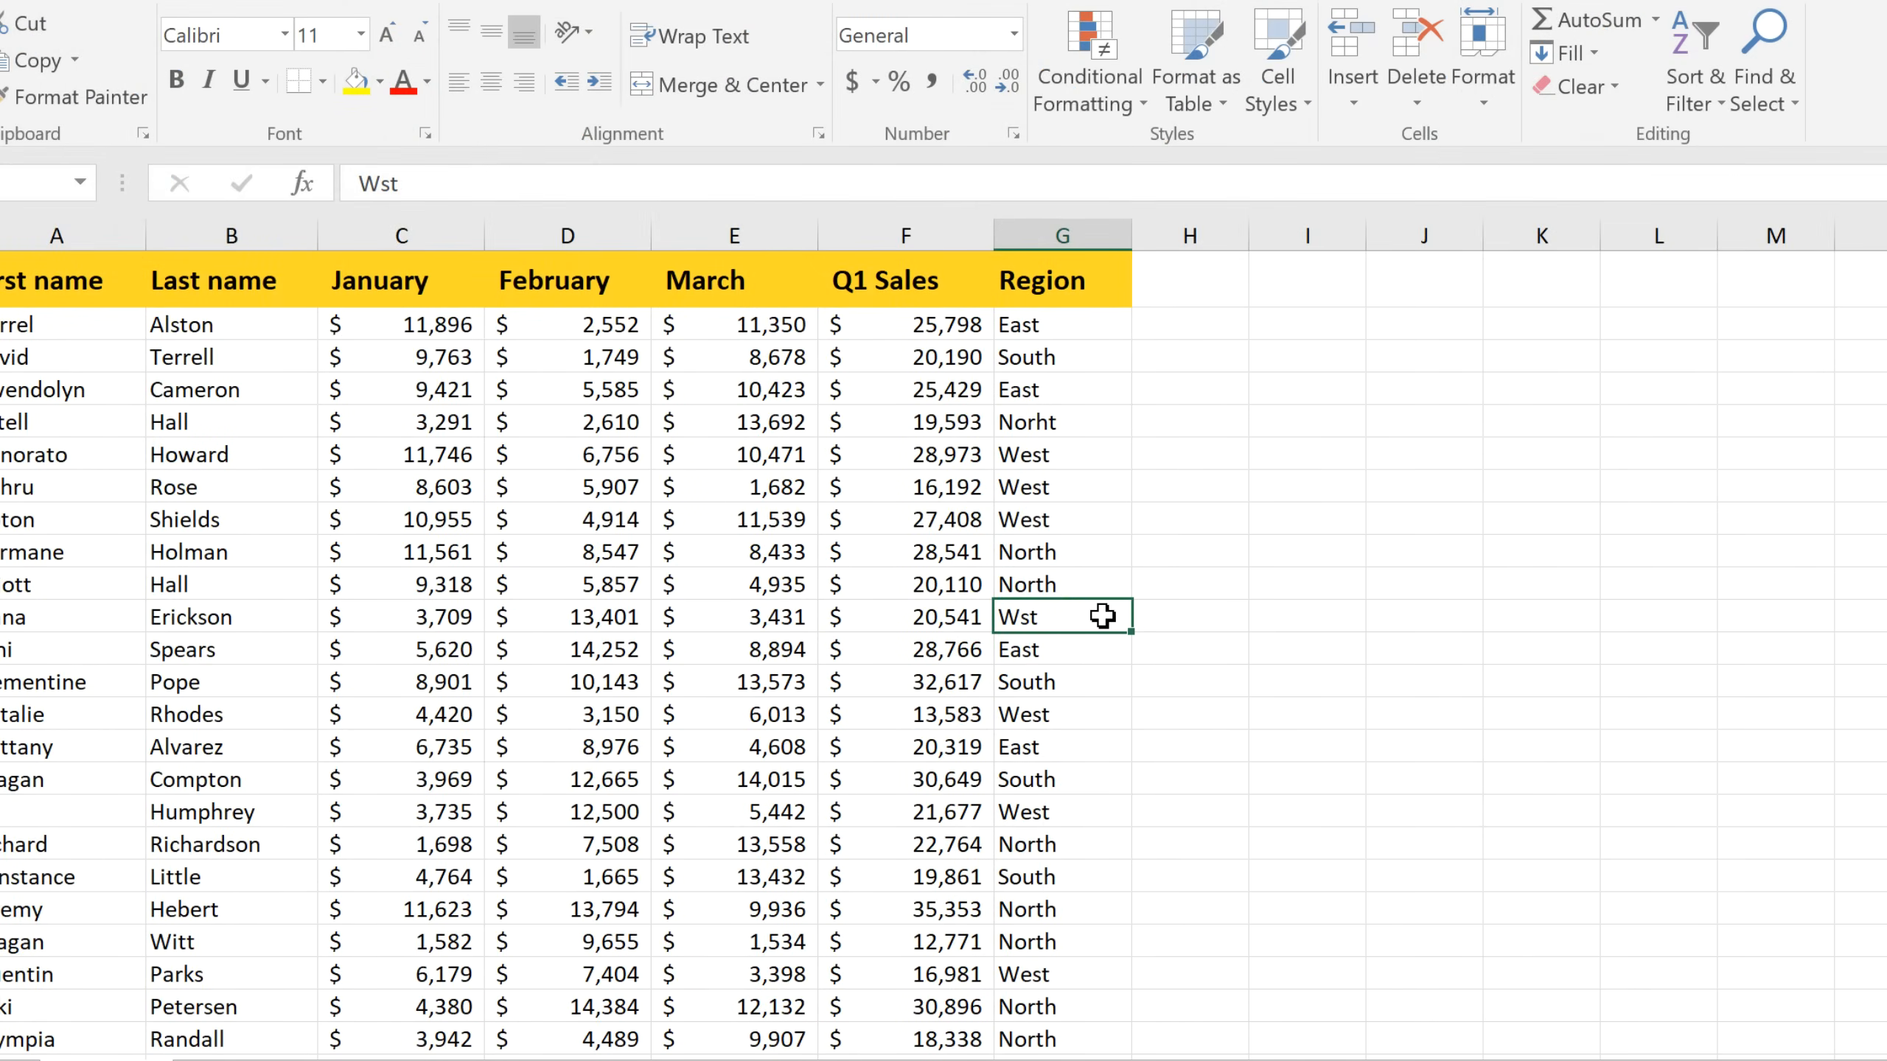
mouse_move(1673, 170)
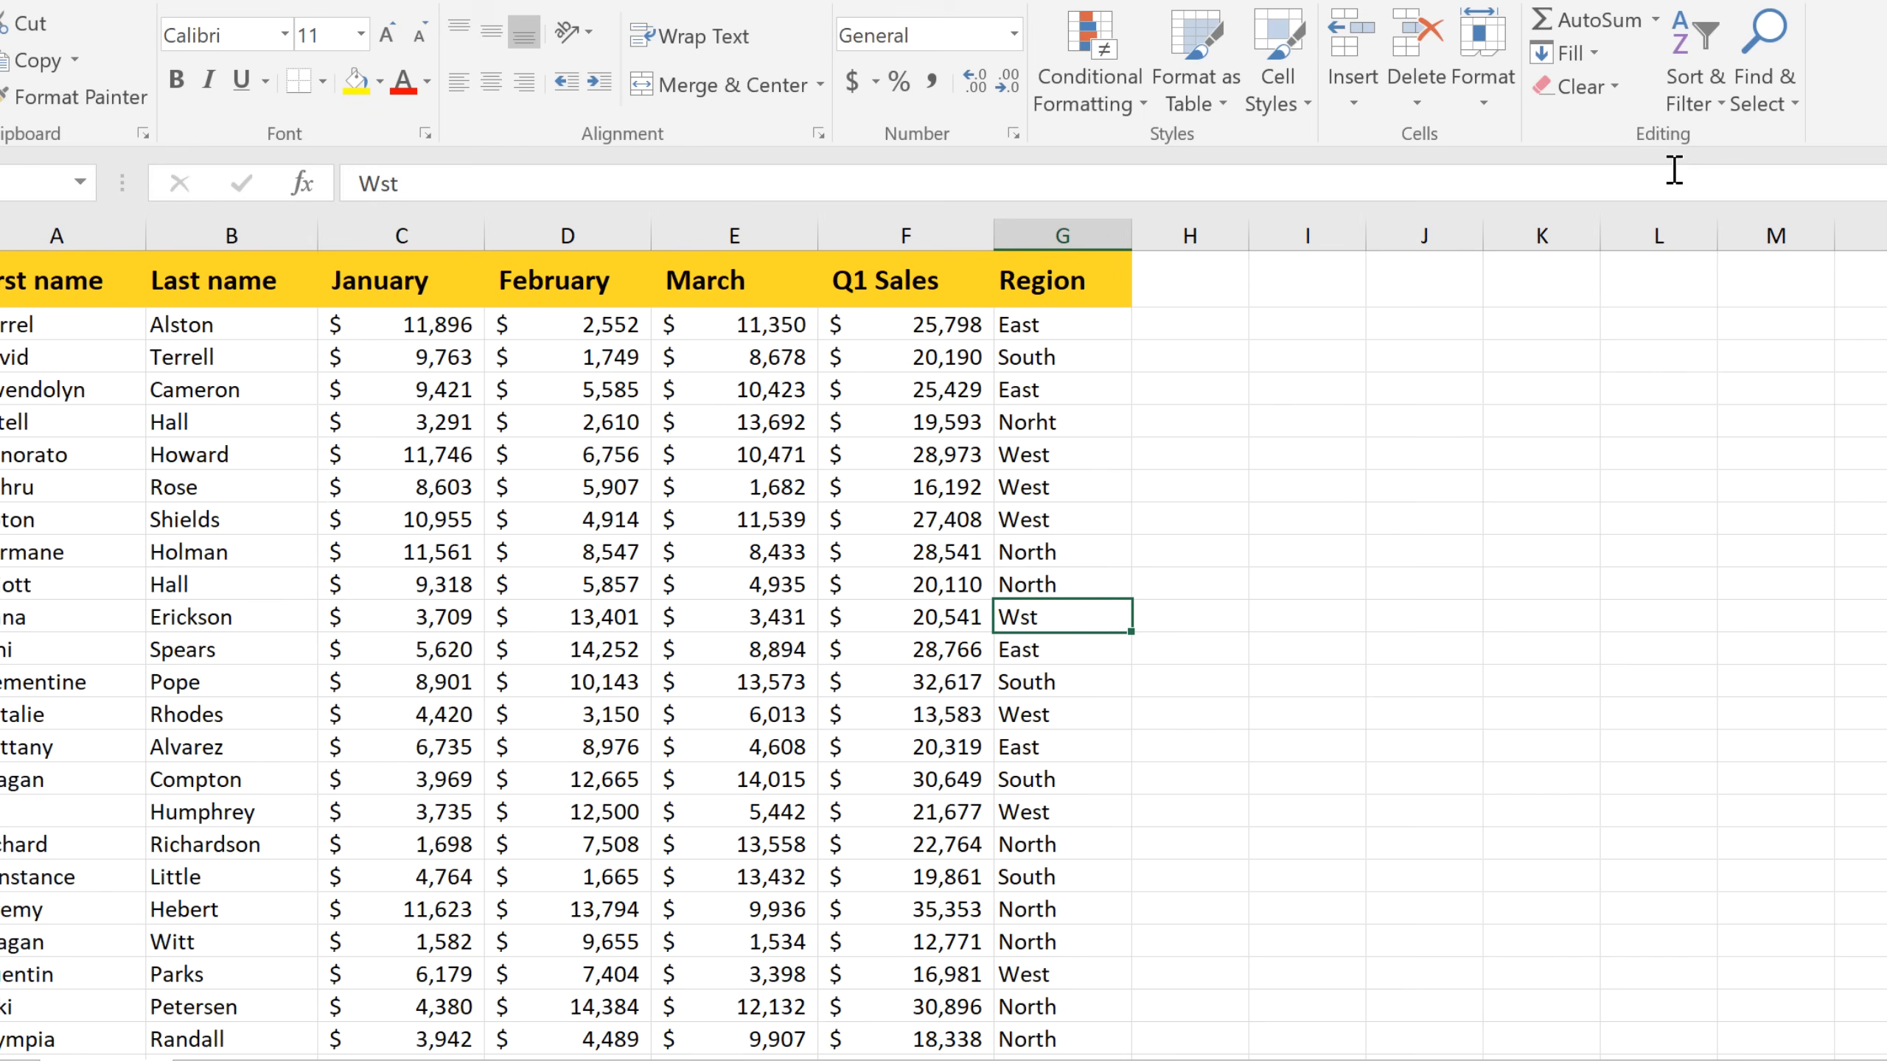
left_click(1689, 61)
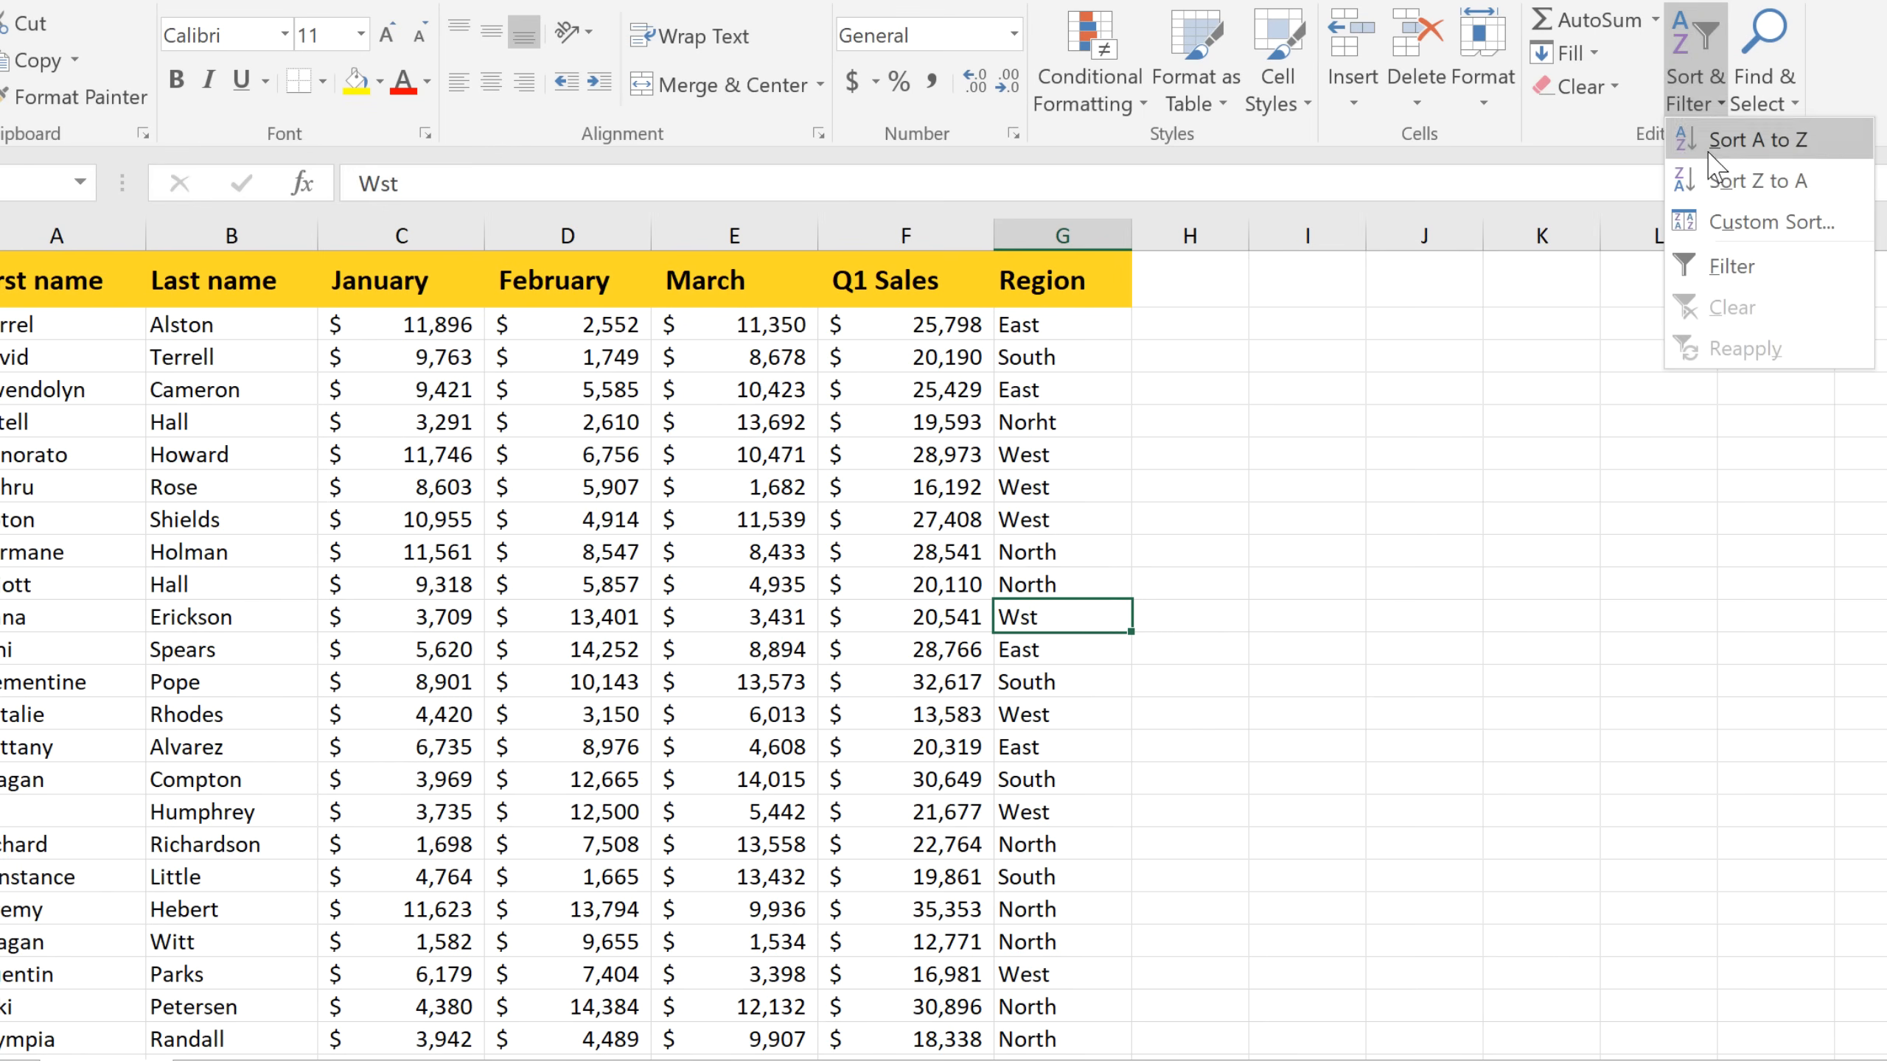
left_click(1738, 266)
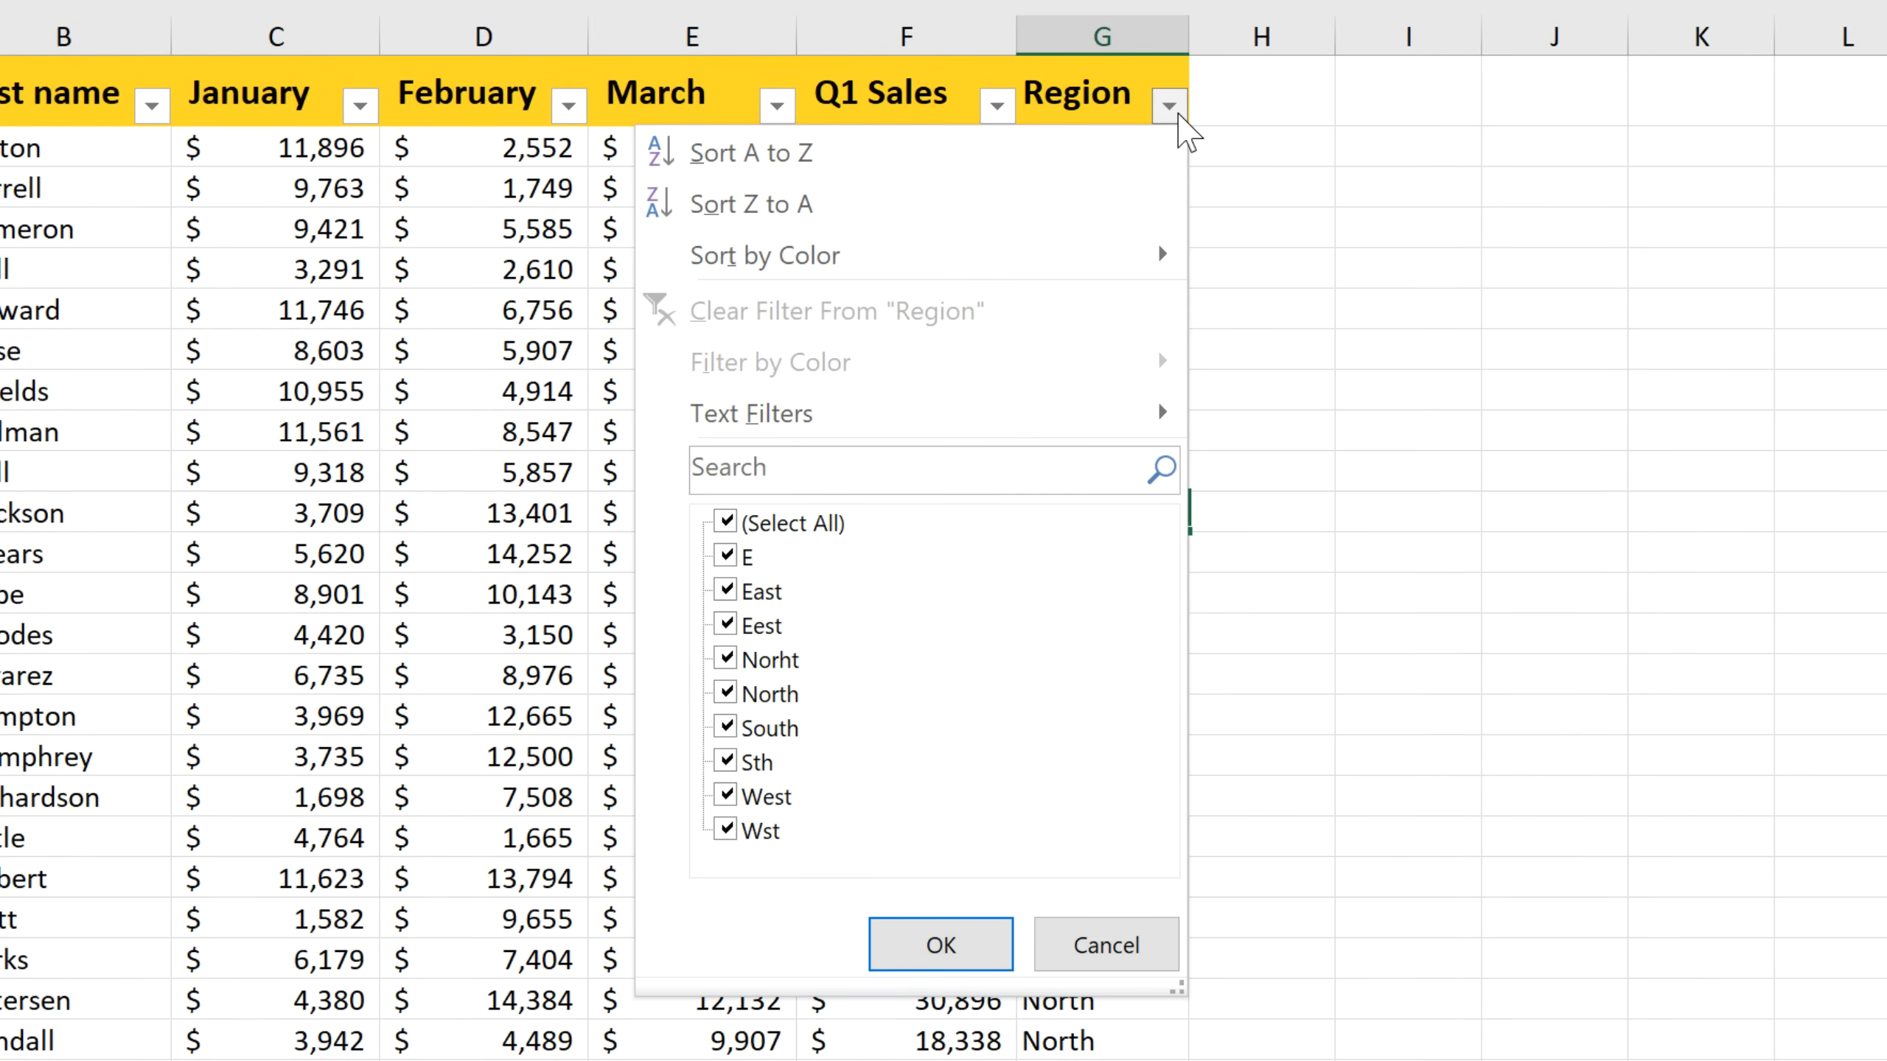
mouse_move(1188, 130)
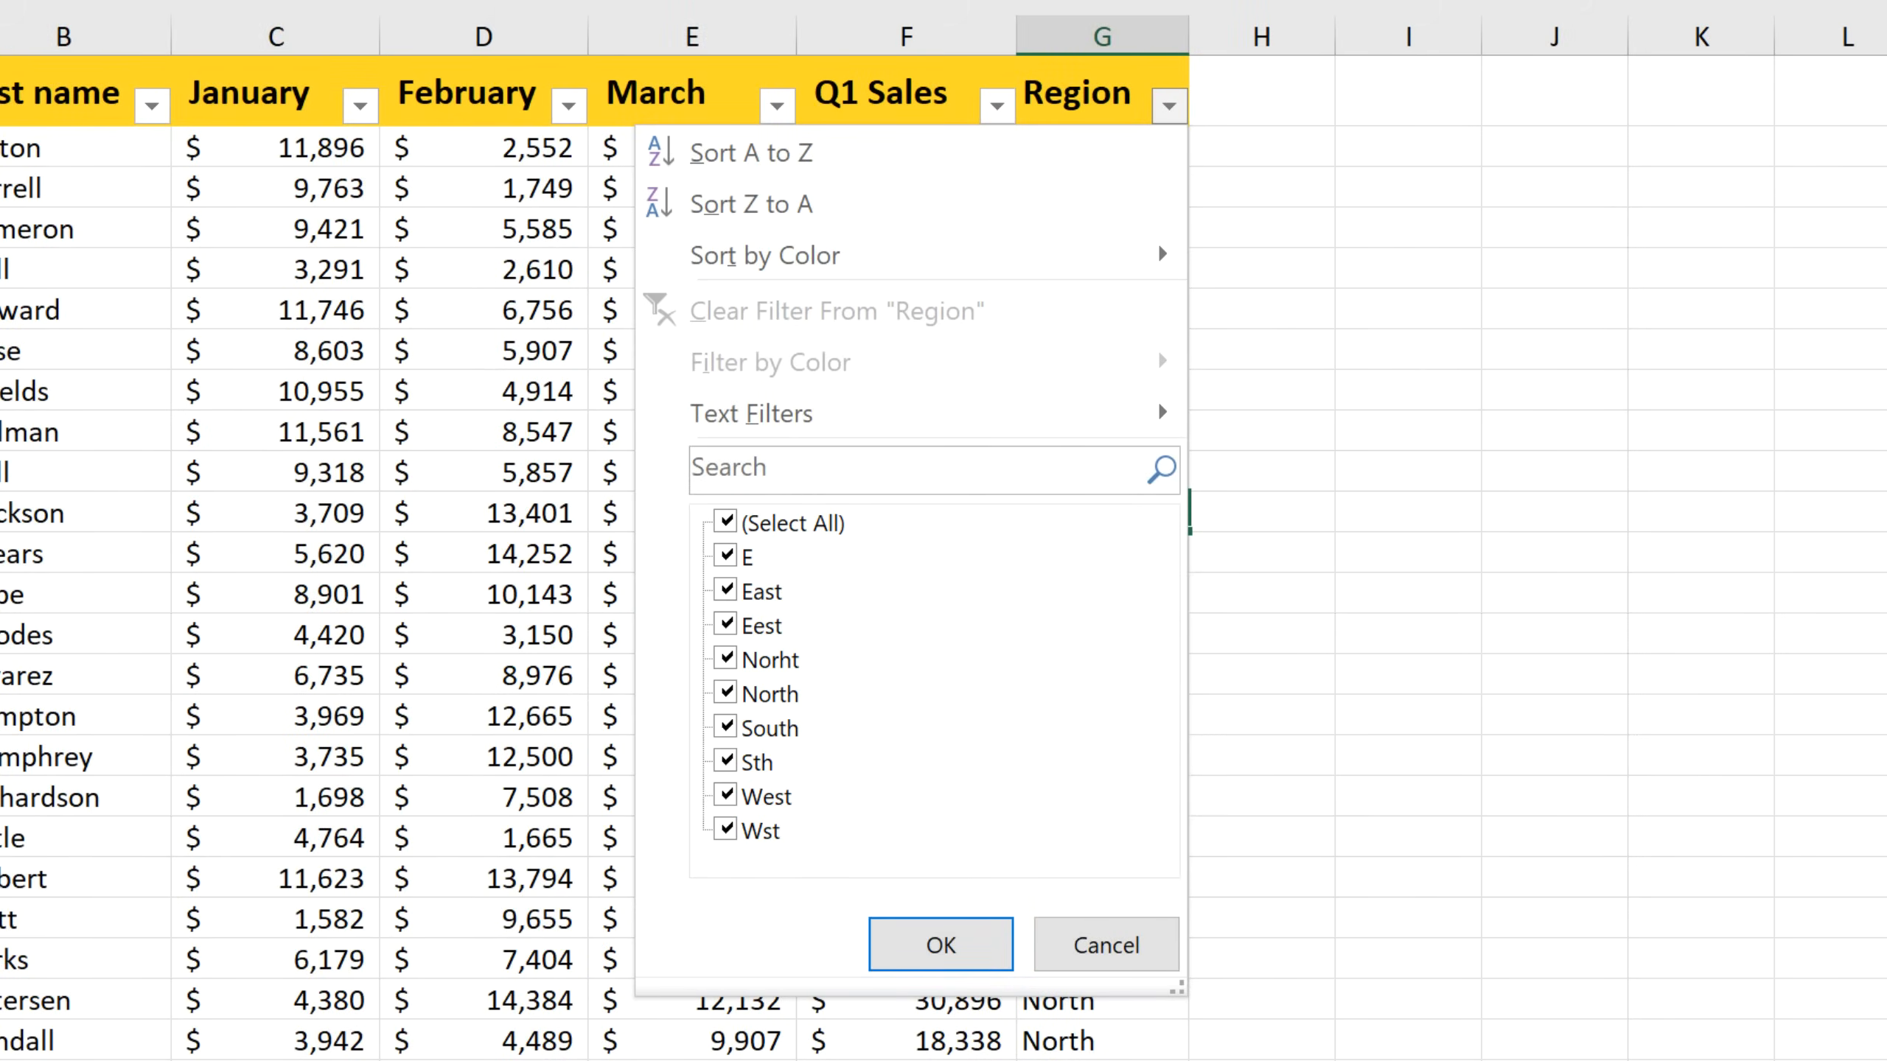
Step: Uncheck East, North, South and West in the Region filter list
left_click(725, 591)
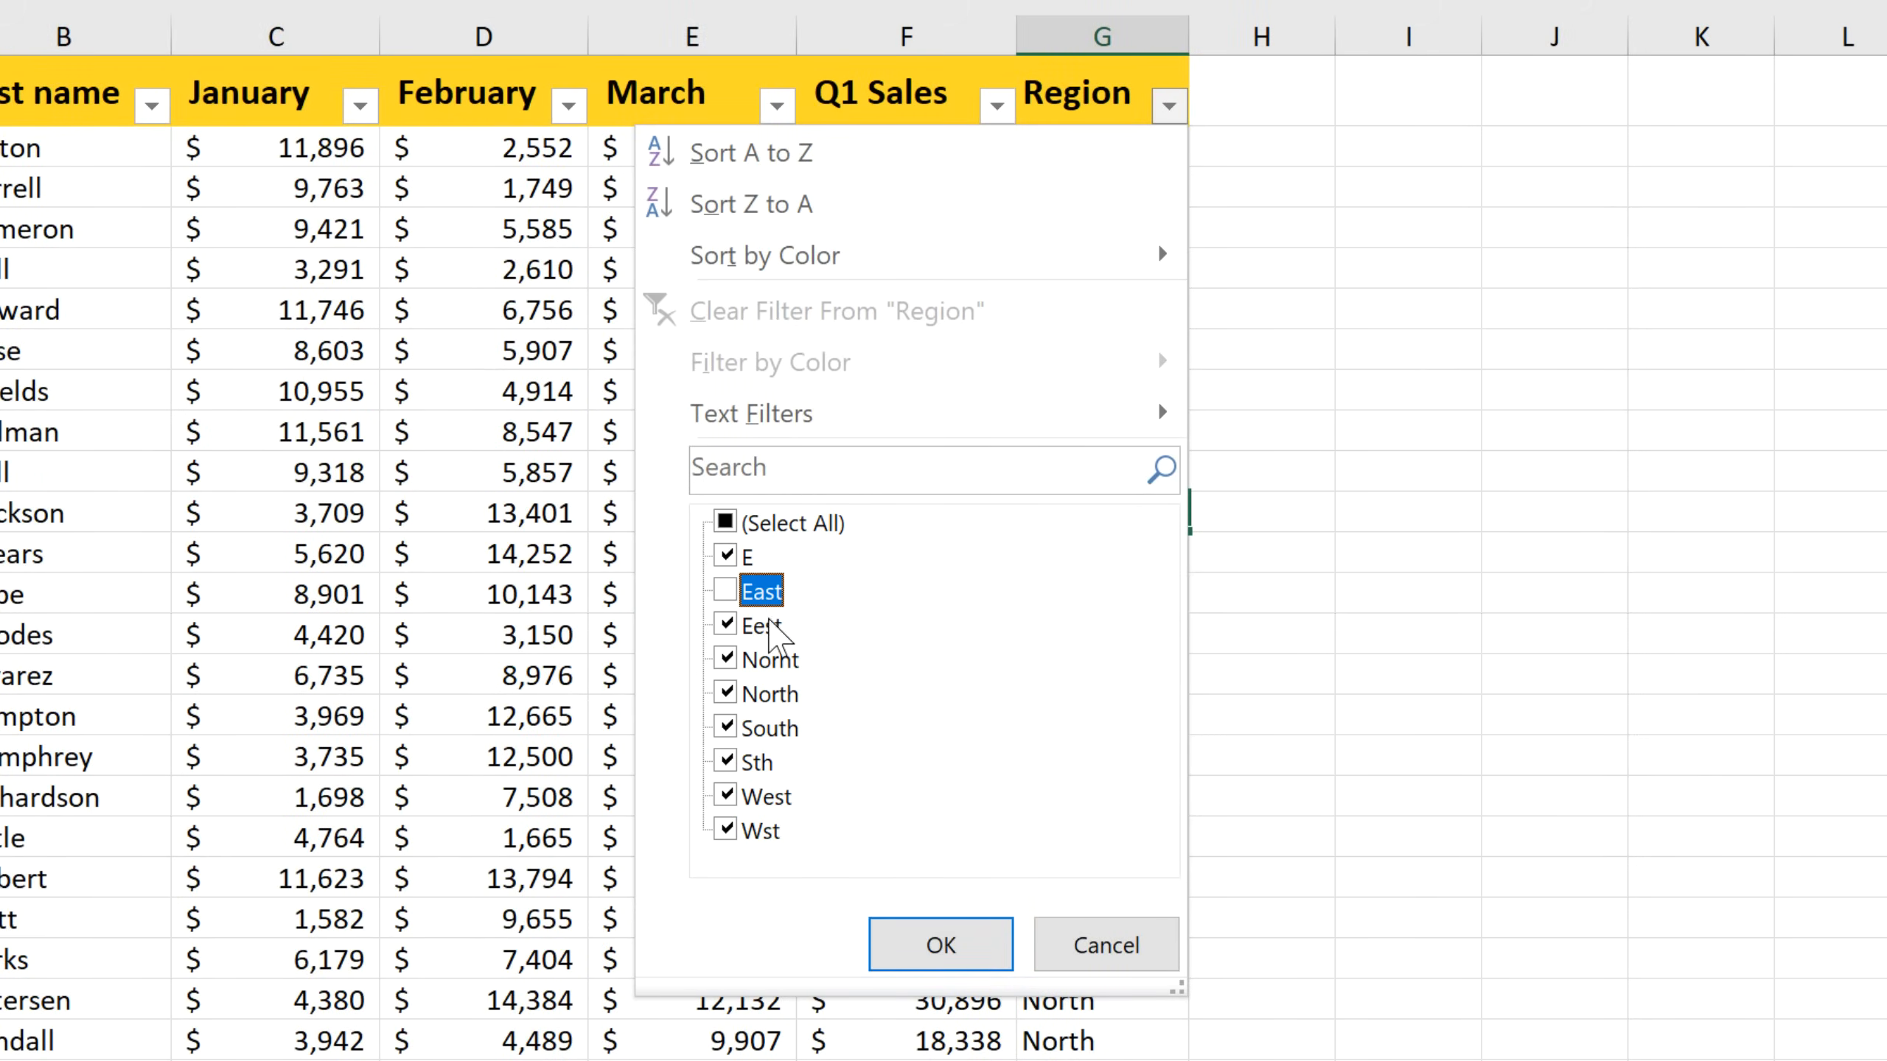
left_click(725, 727)
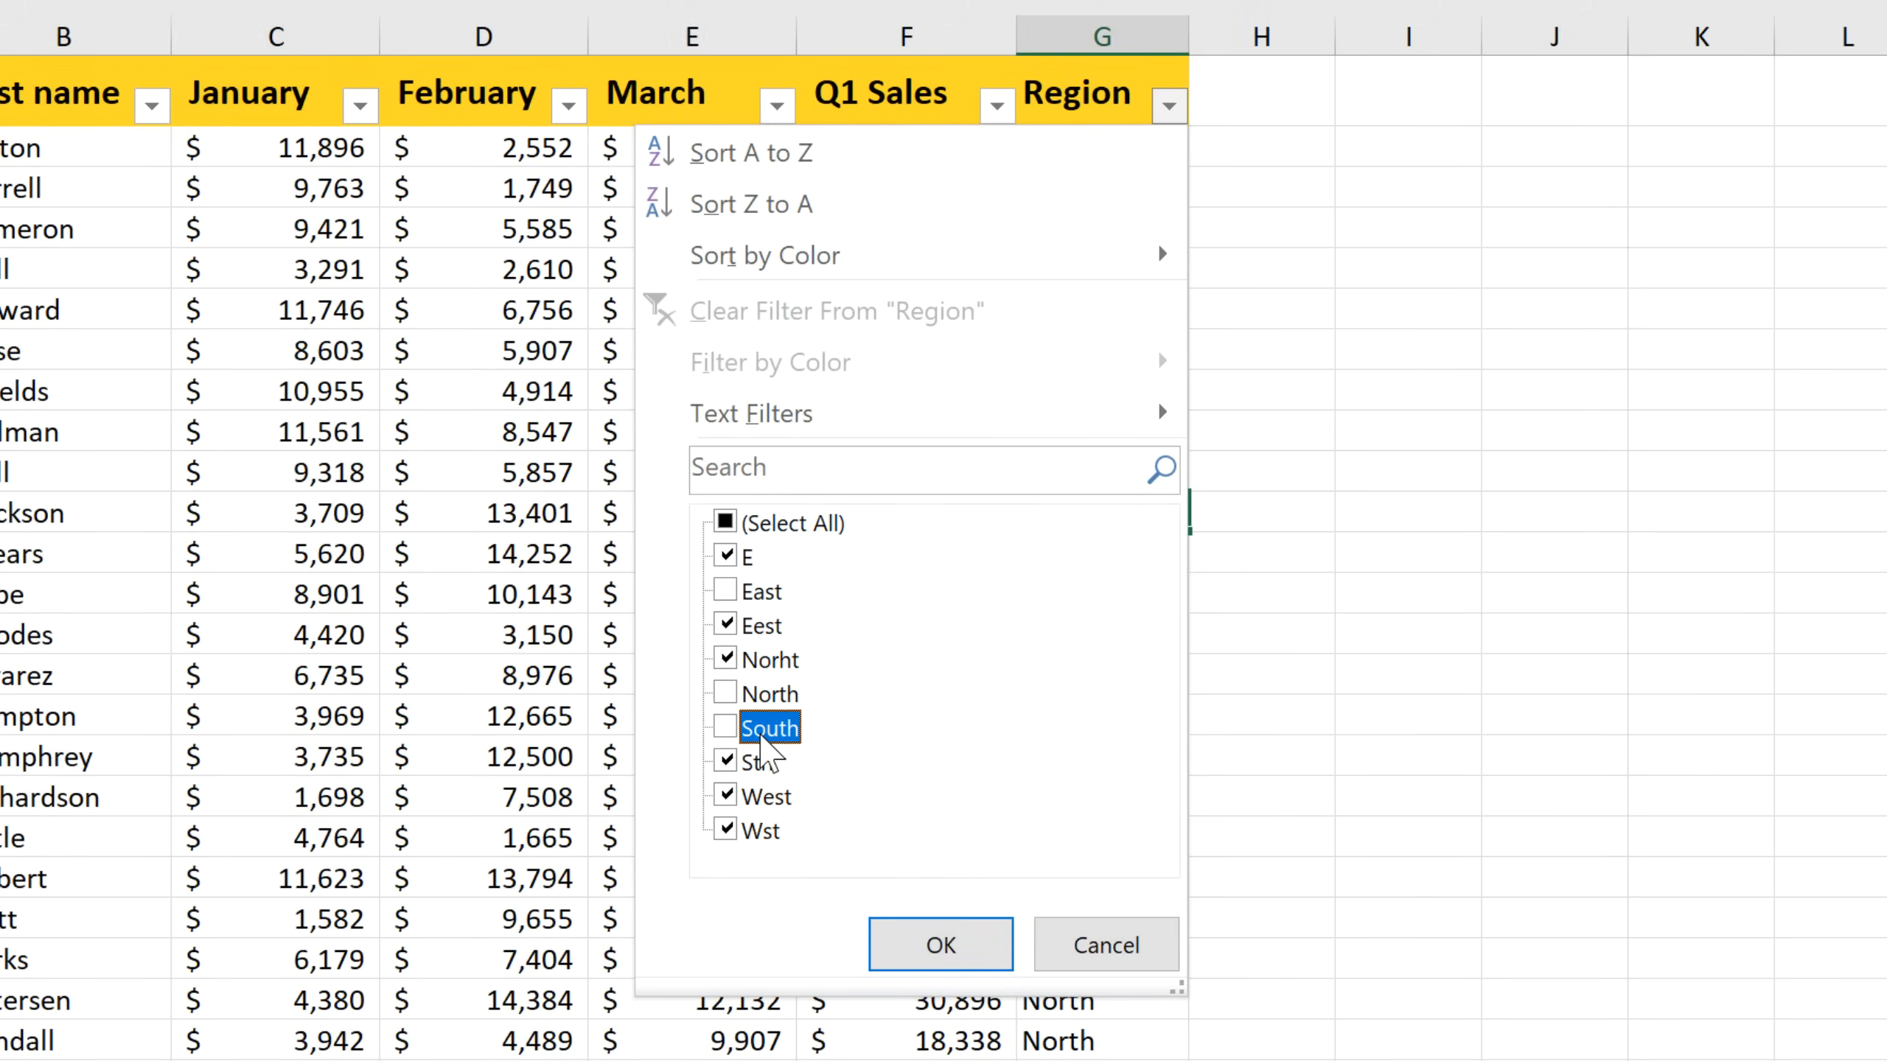
mouse_move(768, 796)
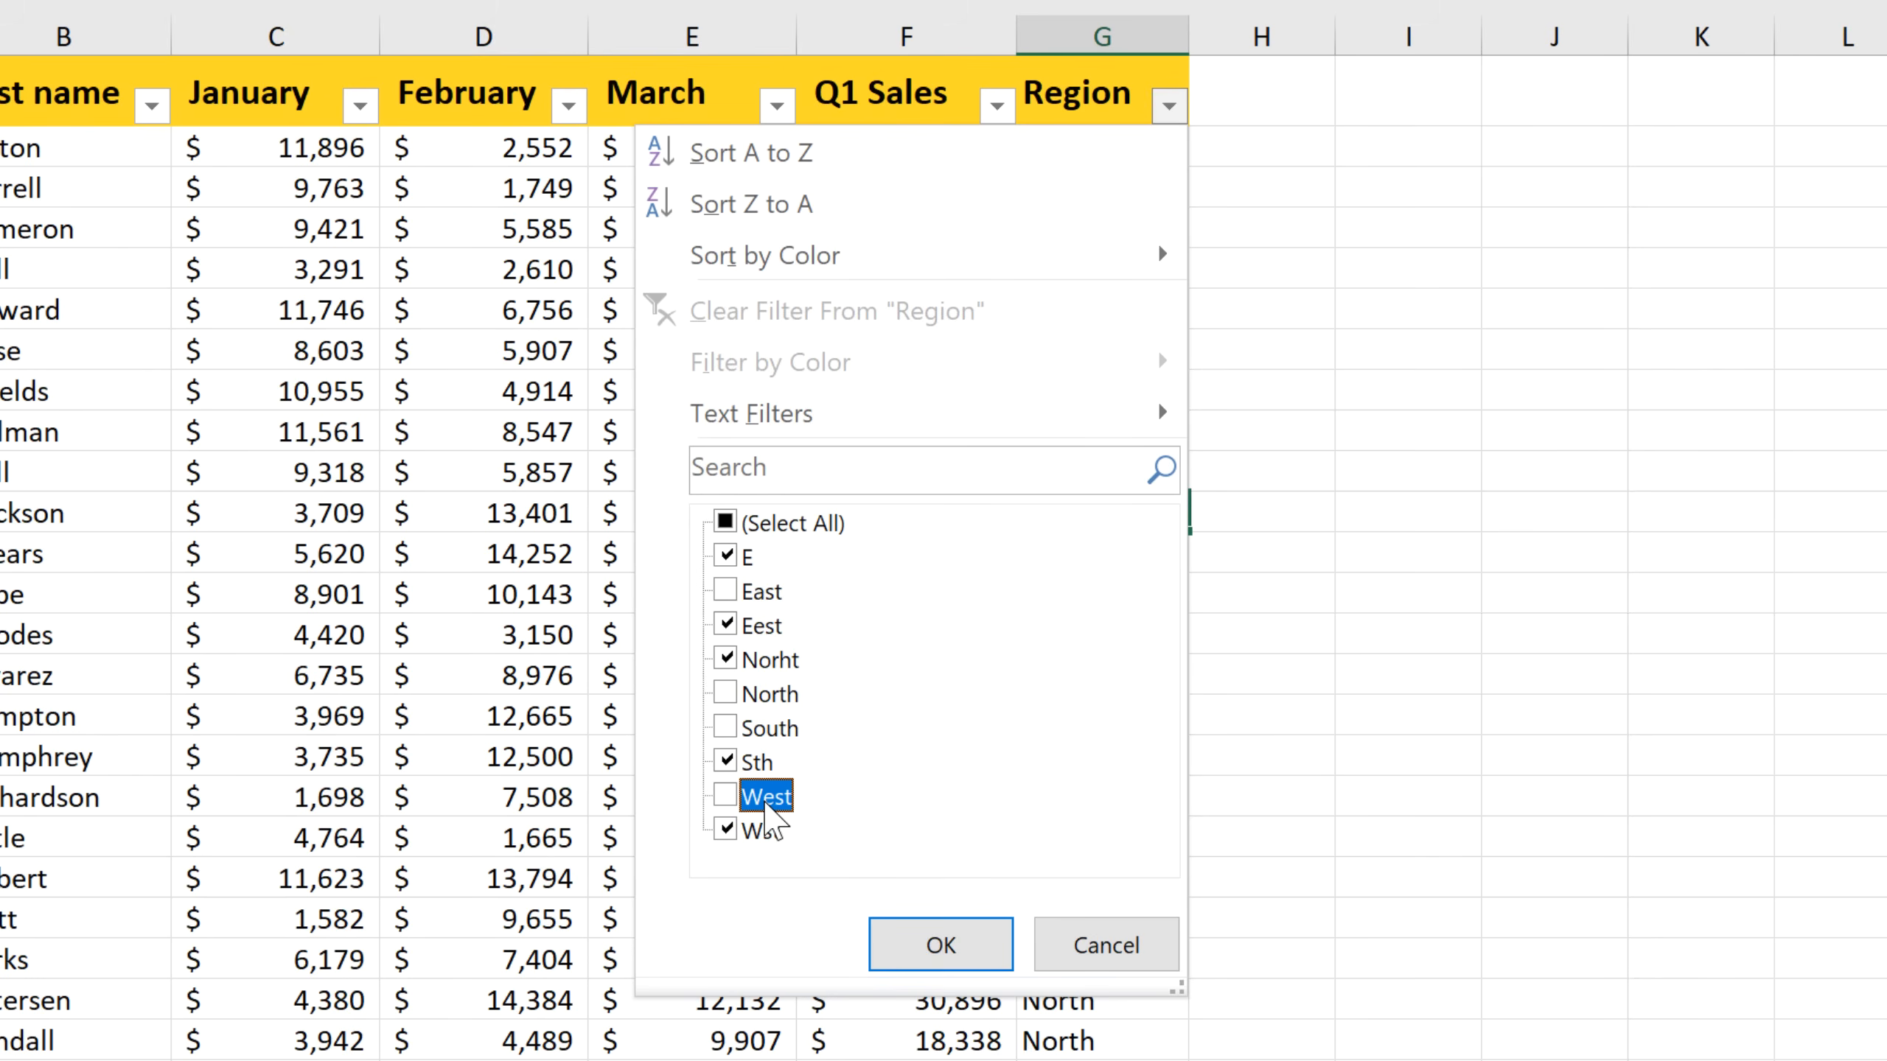
left_click(939, 945)
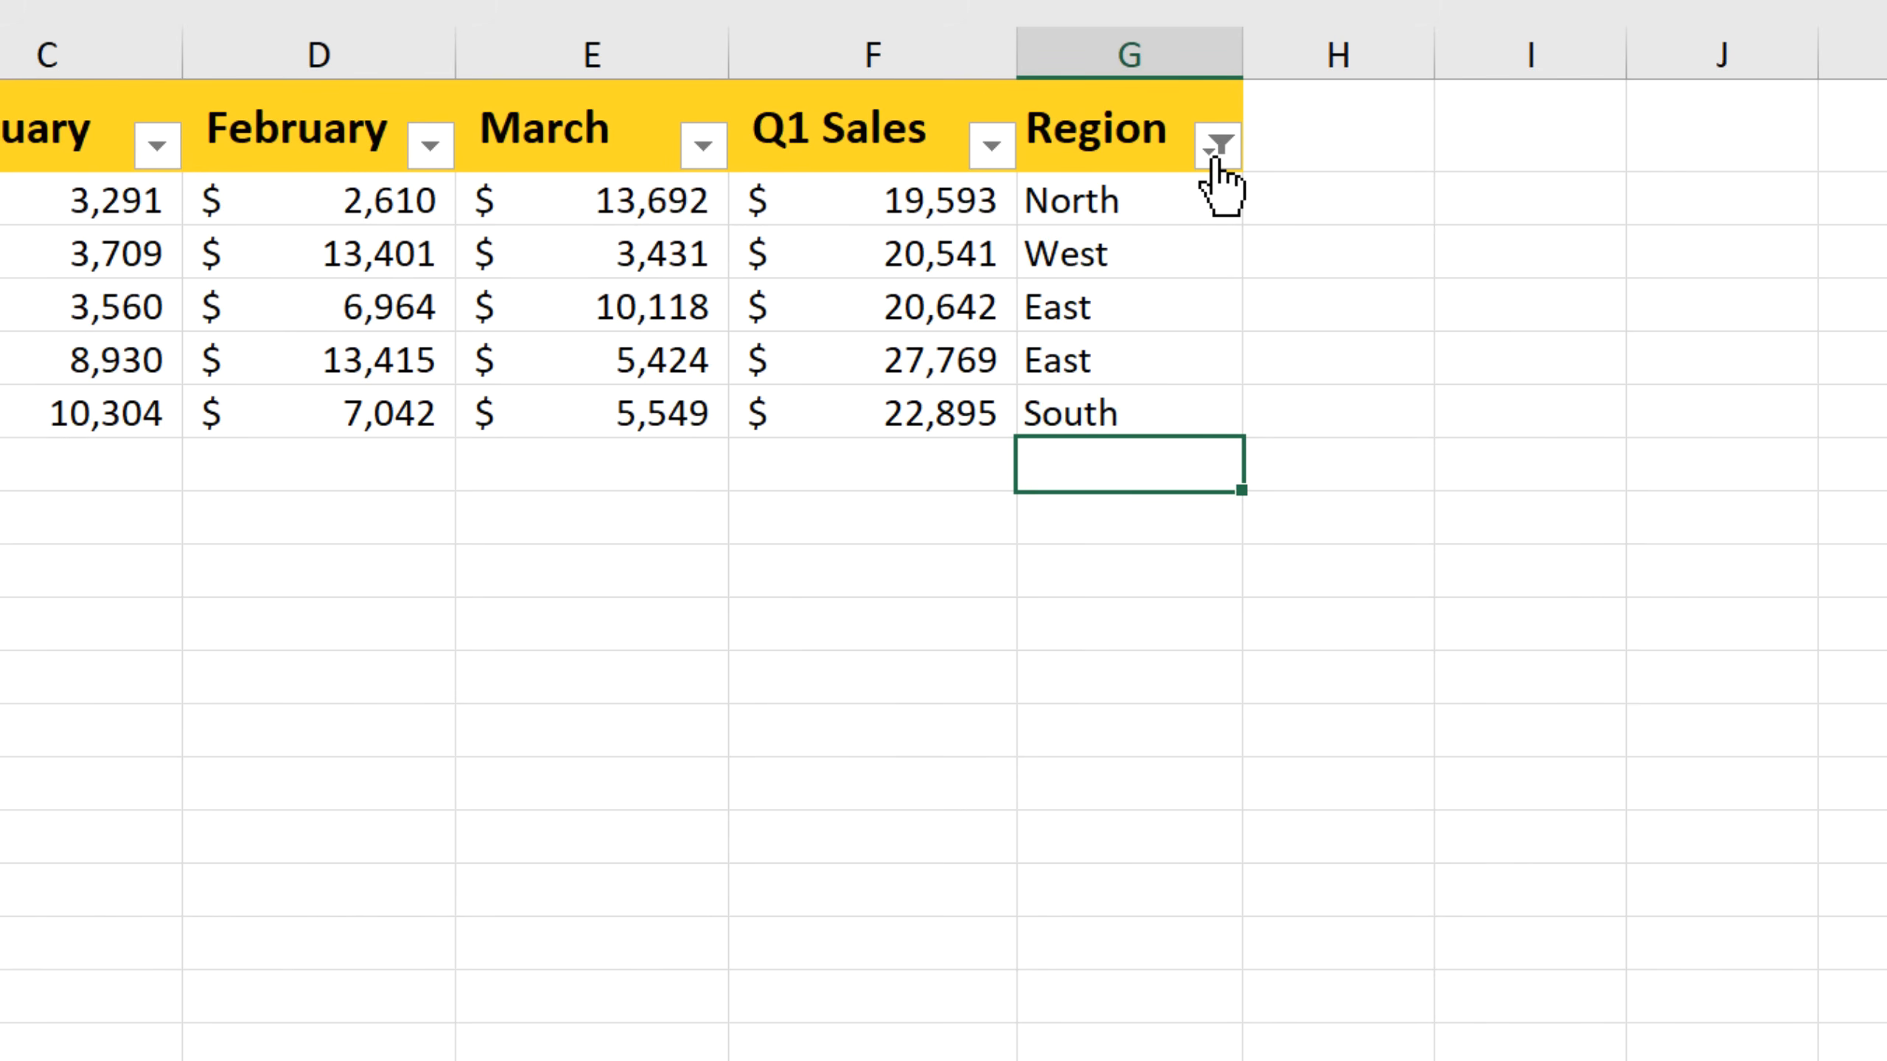
Step: Reopen the Region filter to confirm only East, North, South and West remain
left_click(1218, 144)
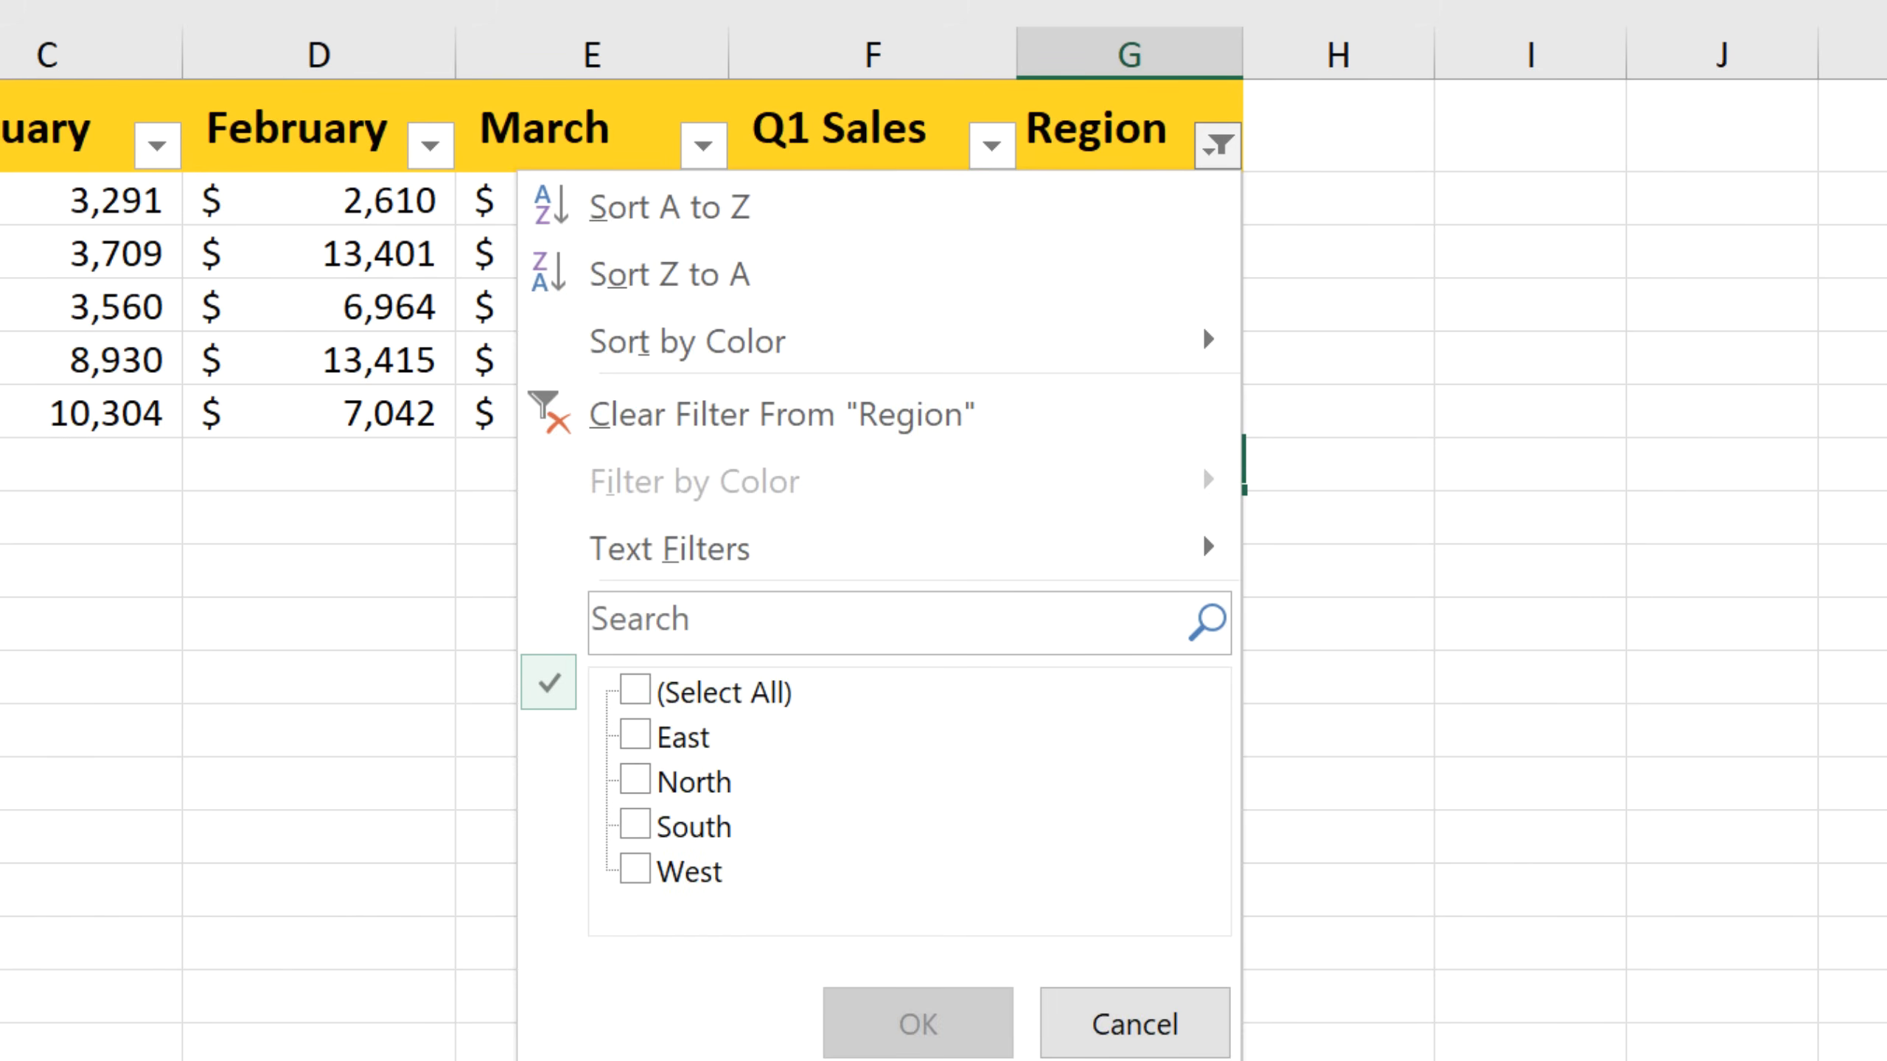